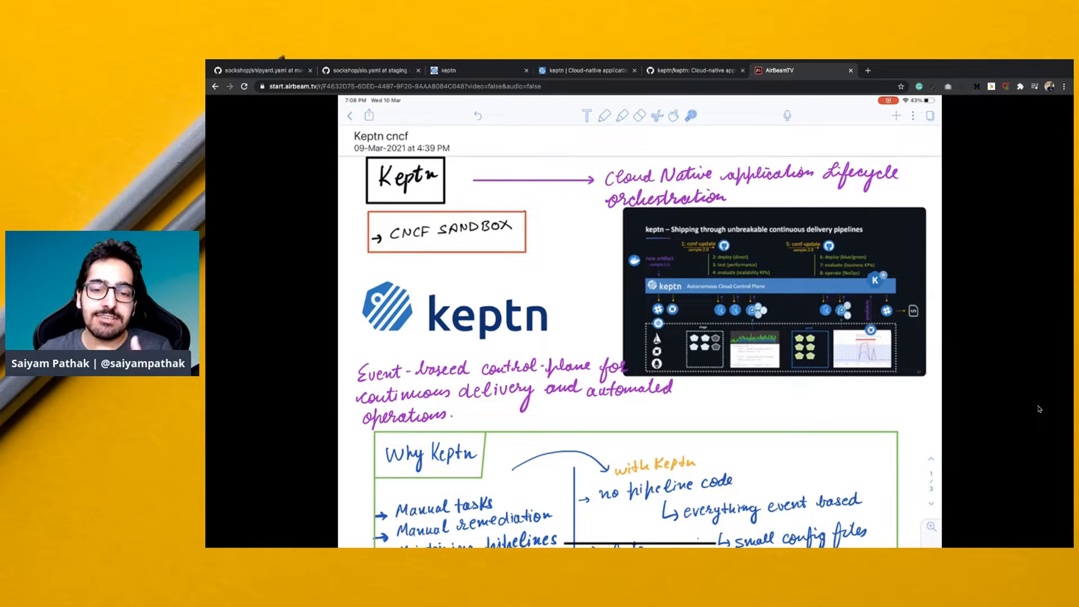
# - Scroll the mirrored notes down past the Keptn logo to the Why Keptn box
pyautogui.scroll(-3)
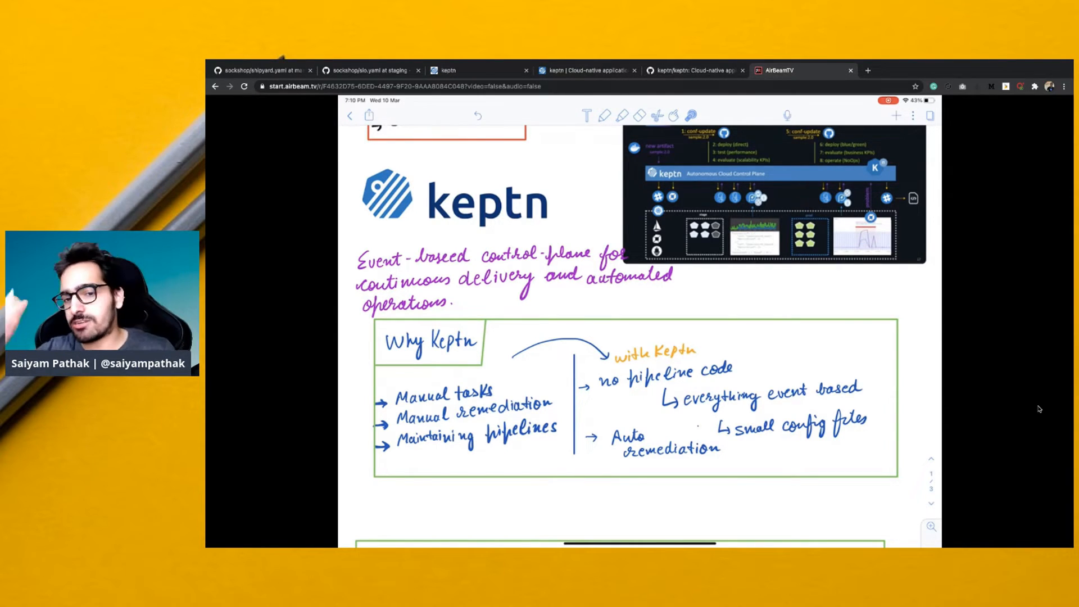
# - Scroll past the Use Cases box until the Features page of the notes is in view
pyautogui.scroll(-3)
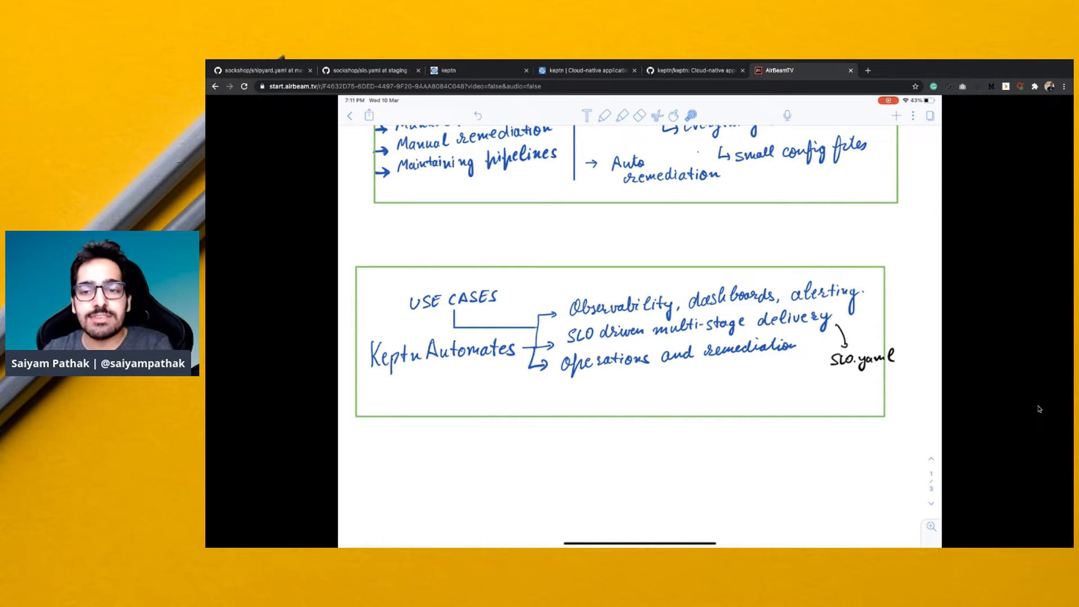
pyautogui.moveTo(555, 373); pyautogui.dragTo(769, 364)
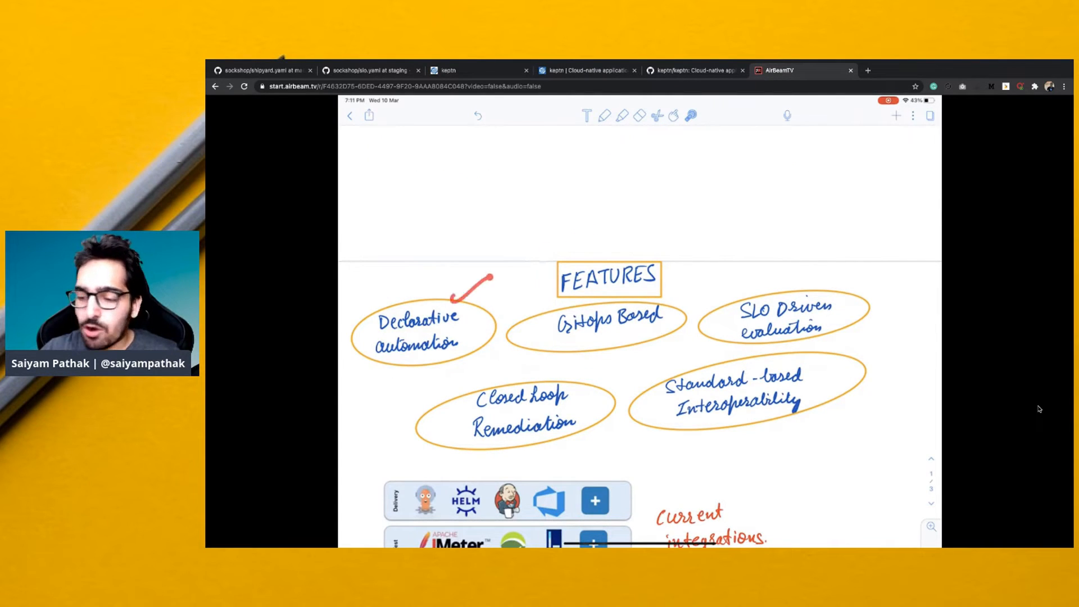
# - Move back to the first notes page and zoom into the Keptn delivery pipeline diagram
pyautogui.moveTo(448, 282); pyautogui.dragTo(383, 338)
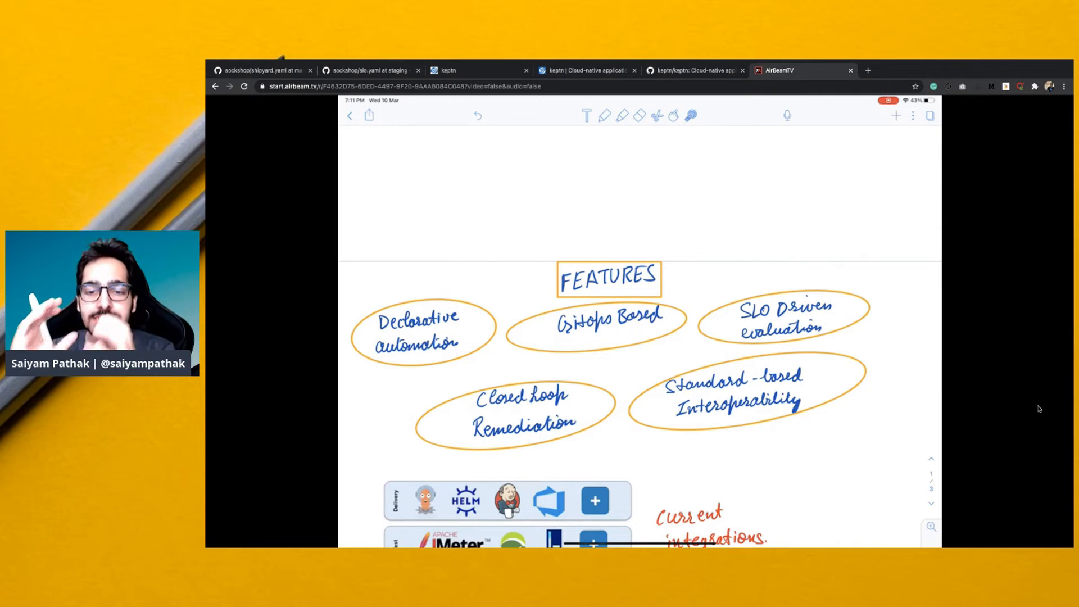
pyautogui.scroll(-3)
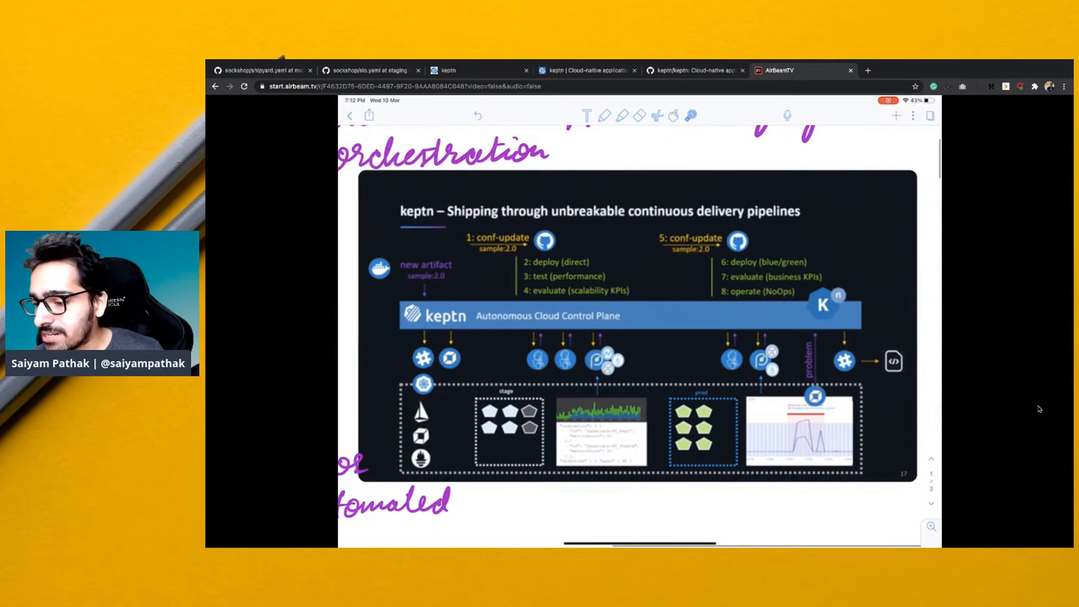
pyautogui.moveTo(489, 207); pyautogui.dragTo(530, 230)
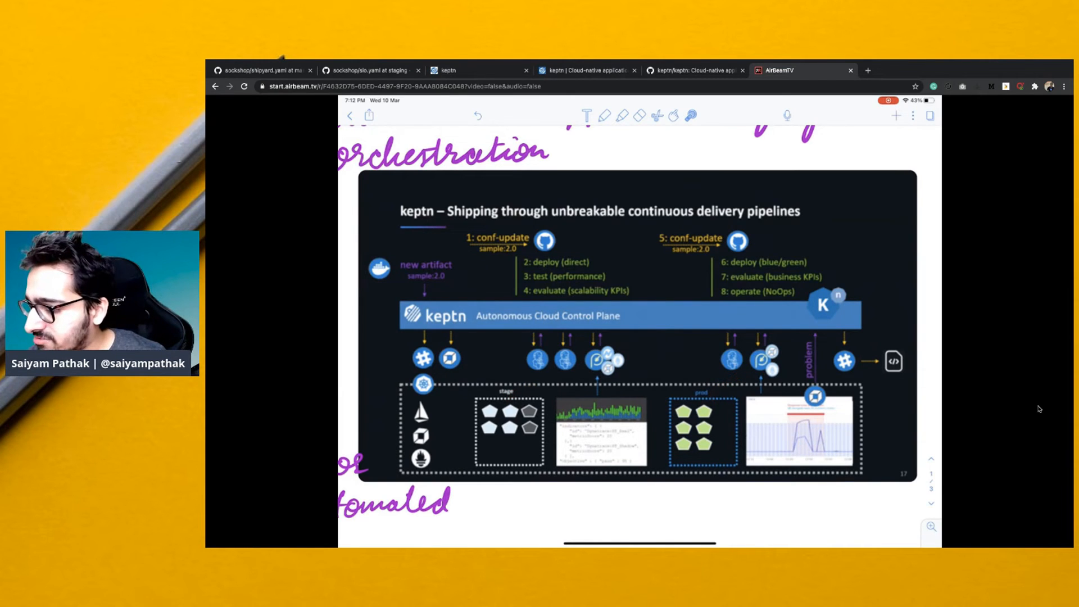
pyautogui.moveTo(427, 337); pyautogui.dragTo(423, 396)
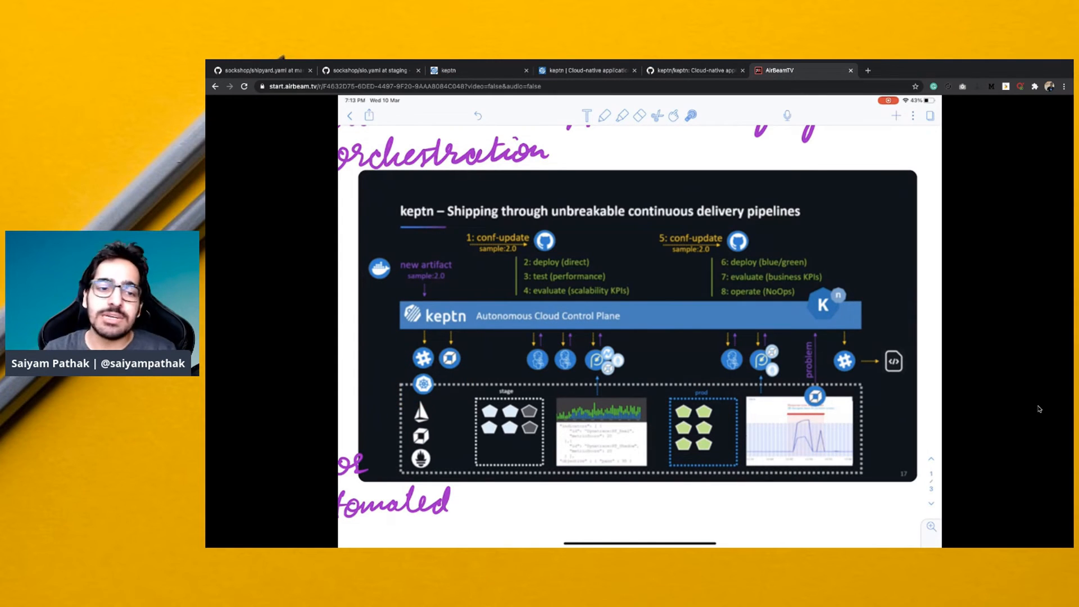
pyautogui.click(449, 70)
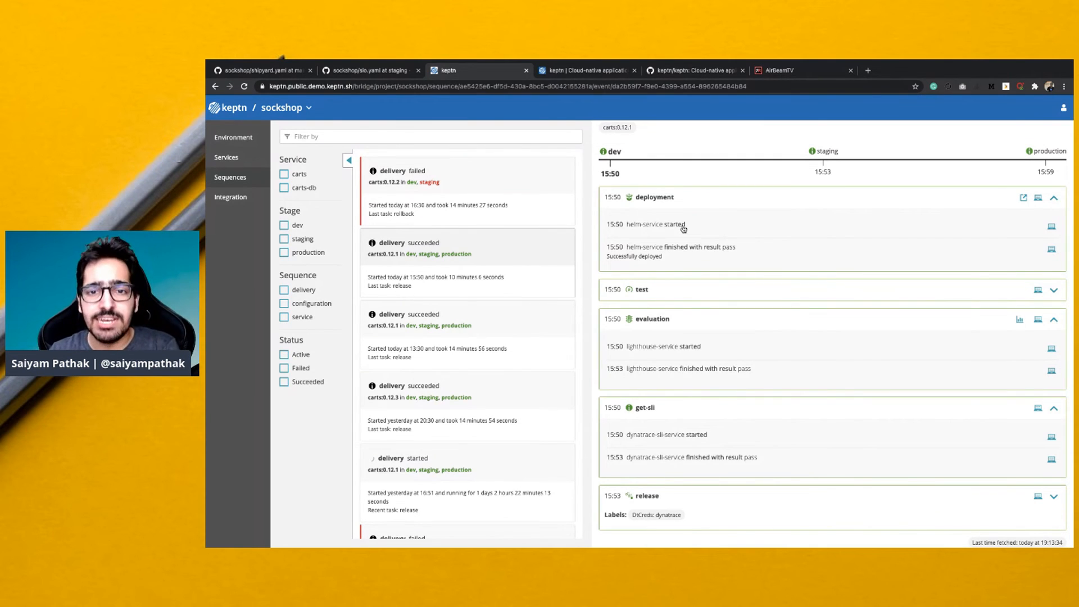
pyautogui.moveTo(616, 429)
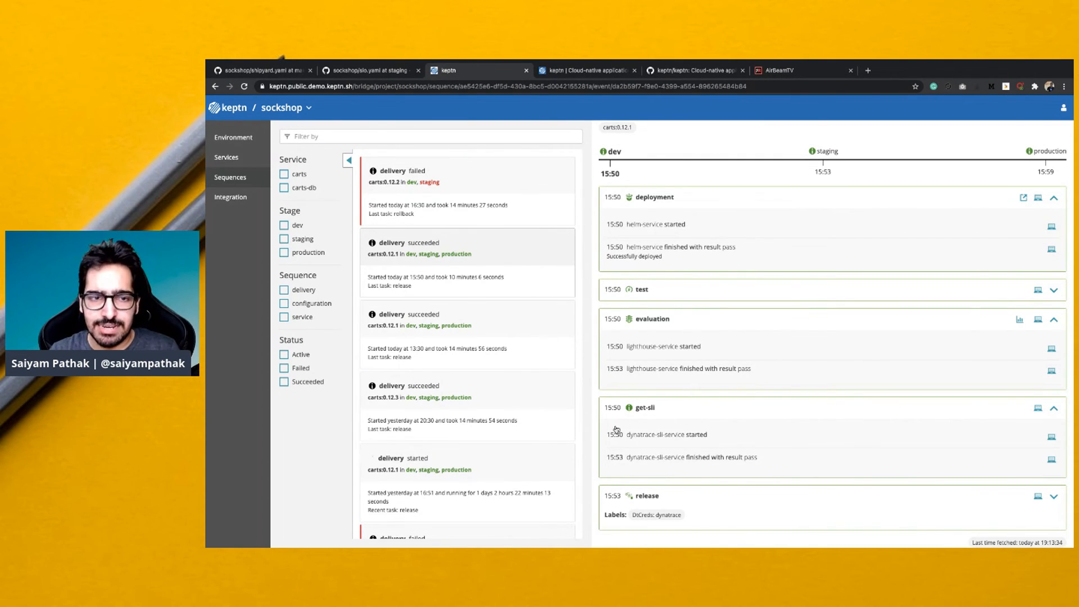
# - Show the sockshop shipyard.yaml with its dev delivery sequence tasks on GitHub
pyautogui.click(258, 70)
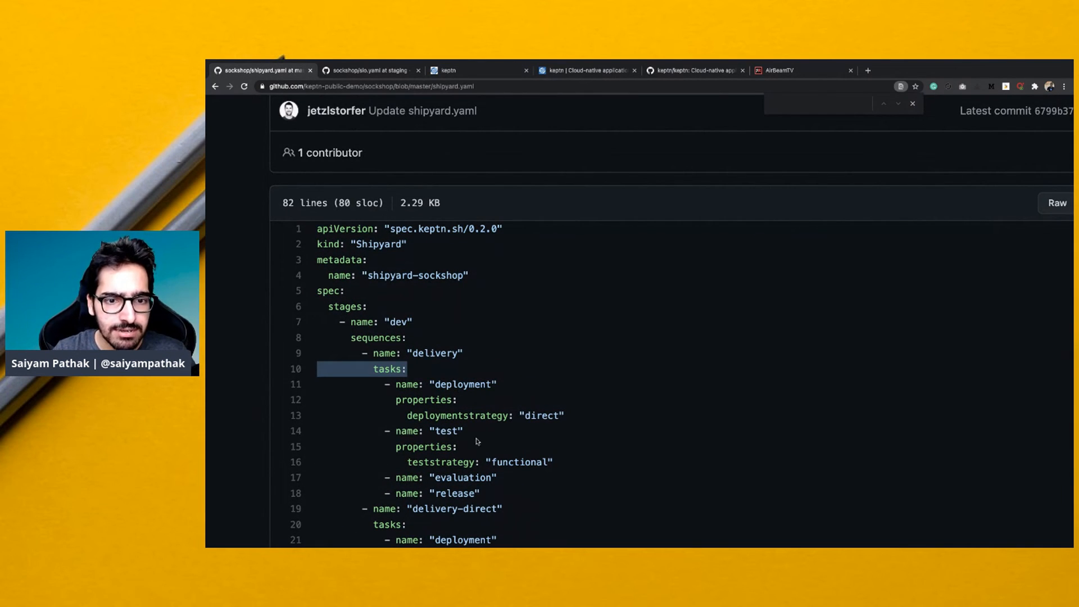
# - Review the dev sequence tasks, carts slo.yaml, Bridge integrations and the Jenkins tutorial repo
pyautogui.doubleClick(455, 493)
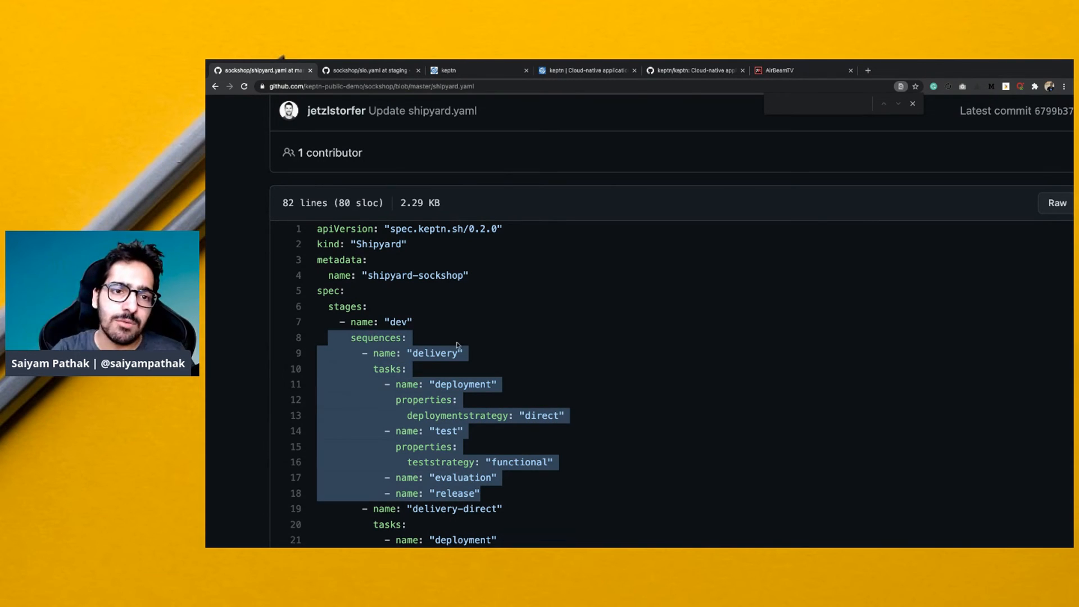
pyautogui.click(370, 69)
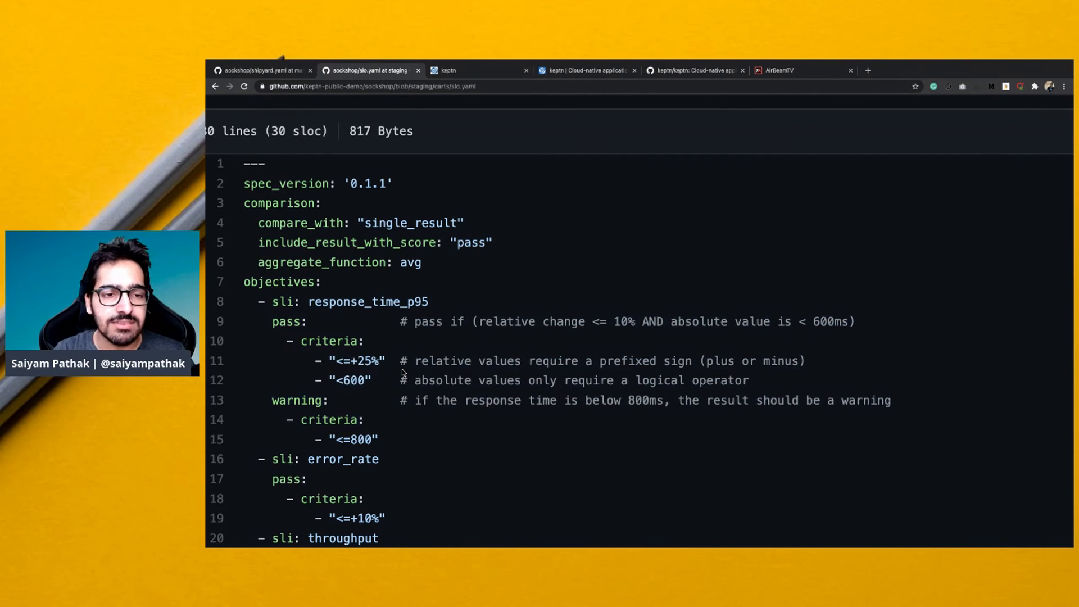
pyautogui.click(446, 70)
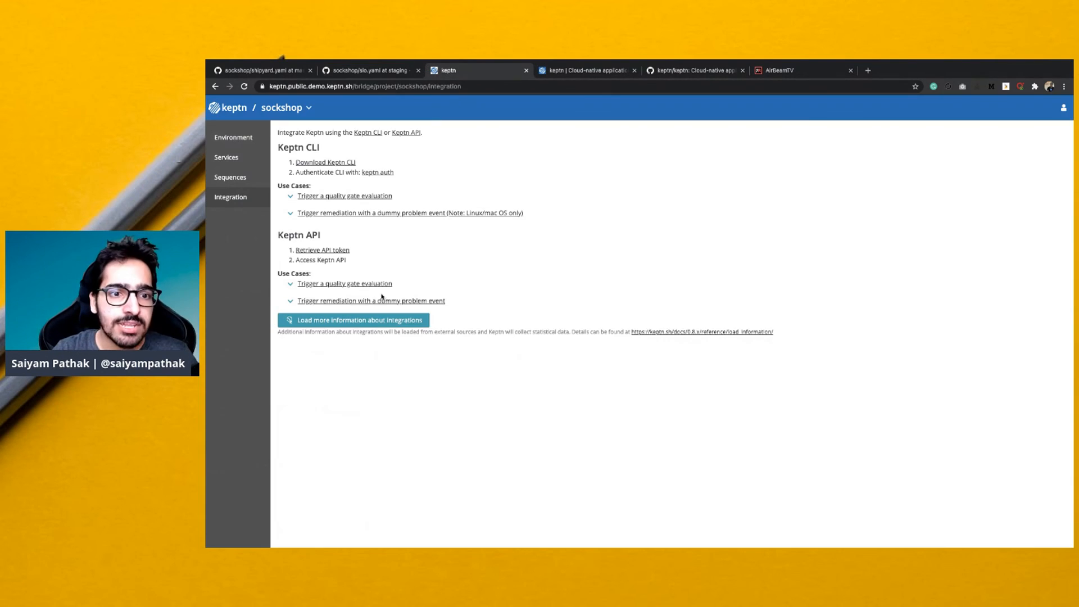
pyautogui.click(353, 321)
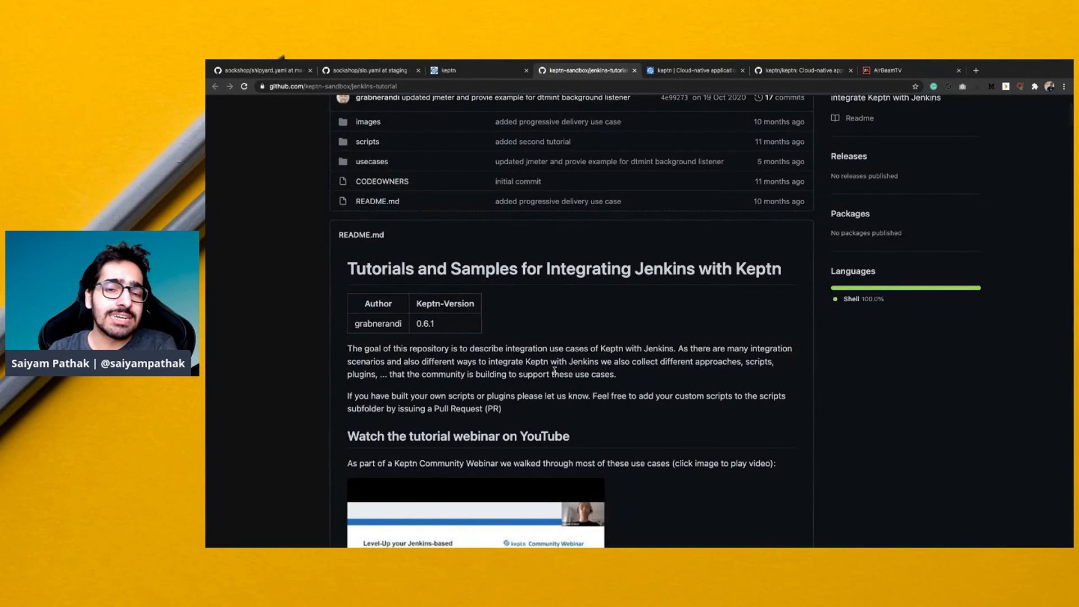
# - Browse the keptn.sh website, then land on the keptn/keptn GitHub repository
pyautogui.click(695, 70)
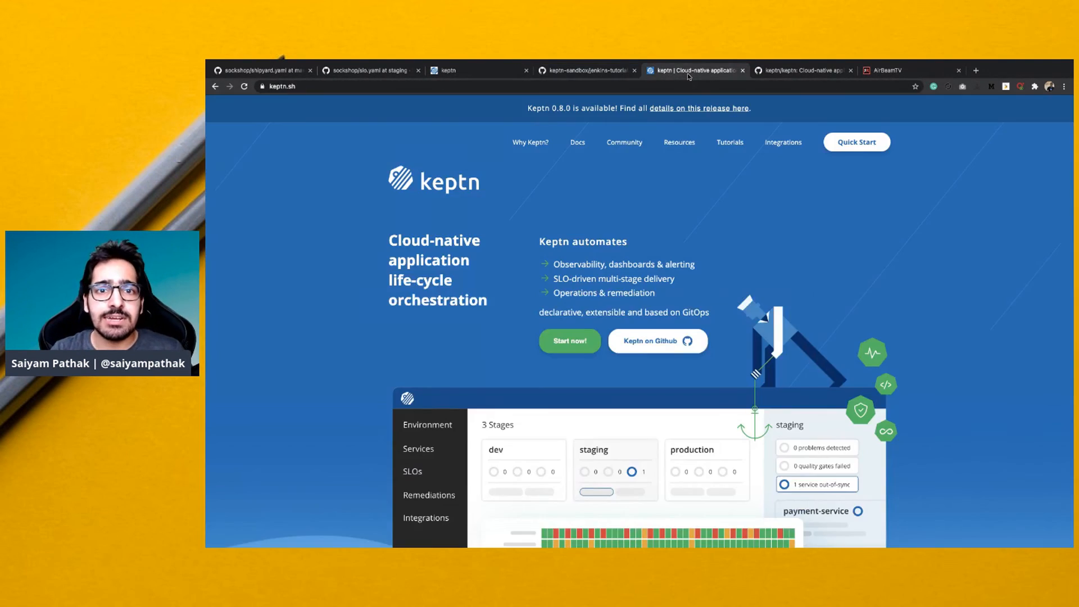
pyautogui.scroll(-3)
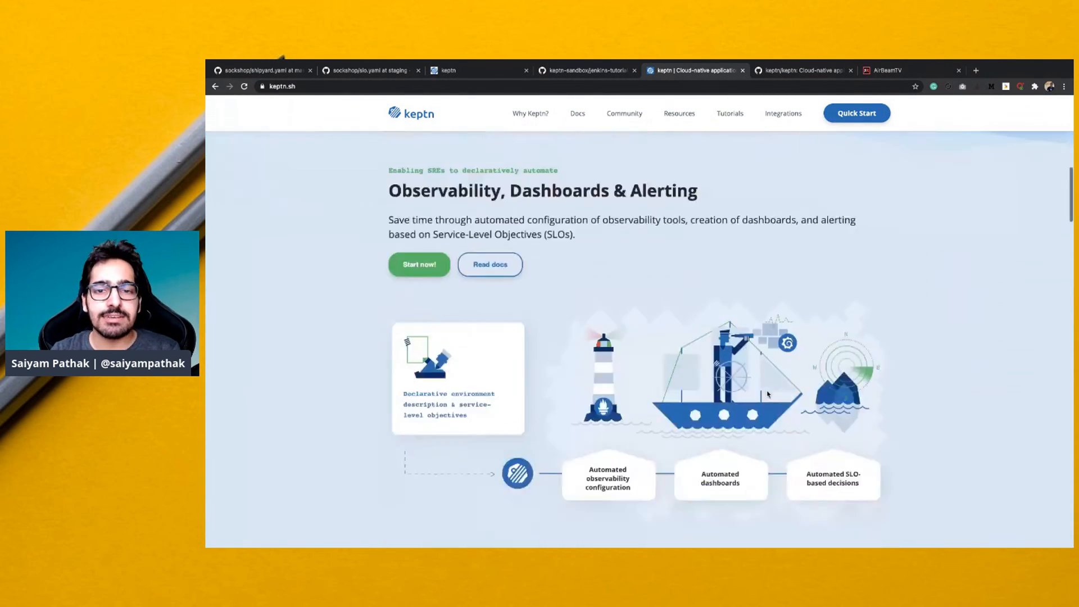
pyautogui.click(802, 70)
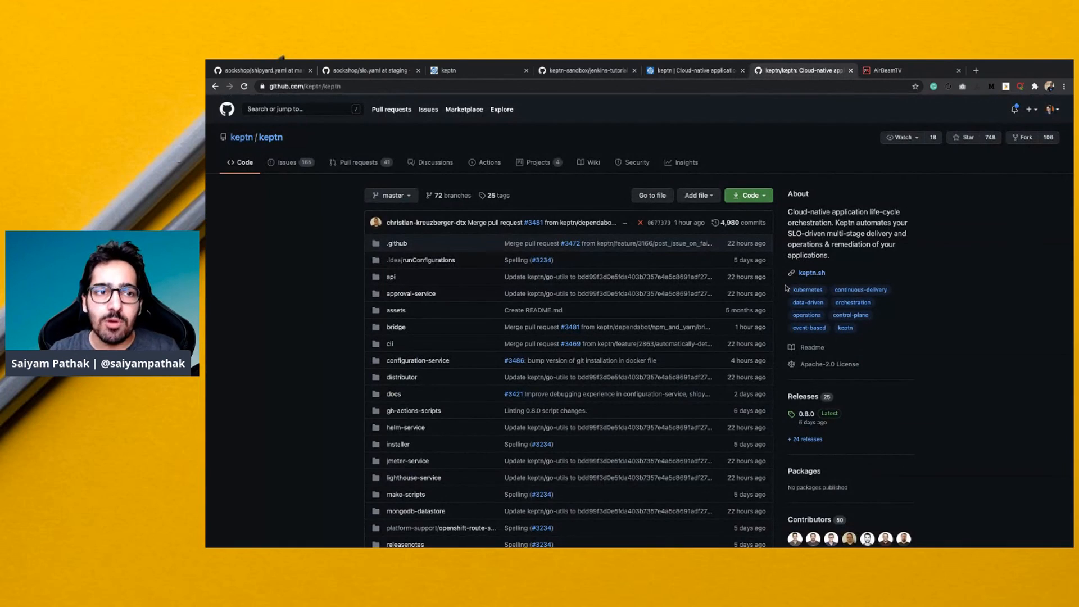